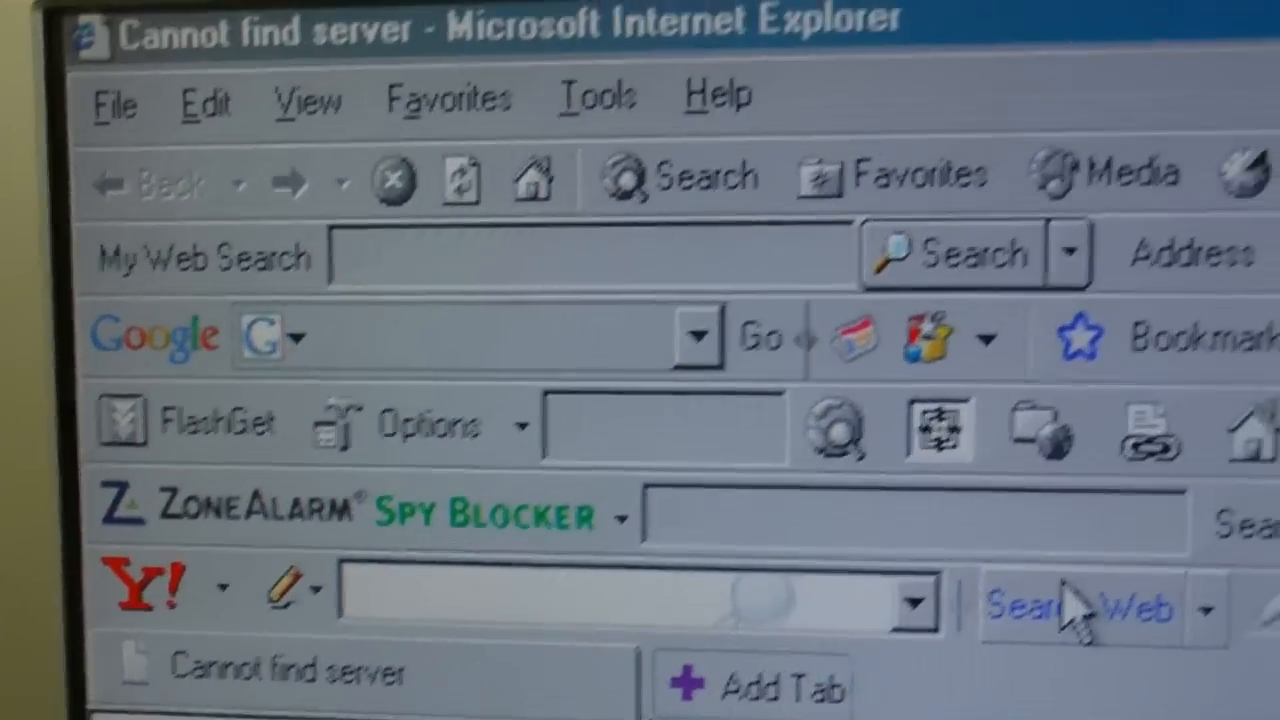
pyautogui.scroll(-3)
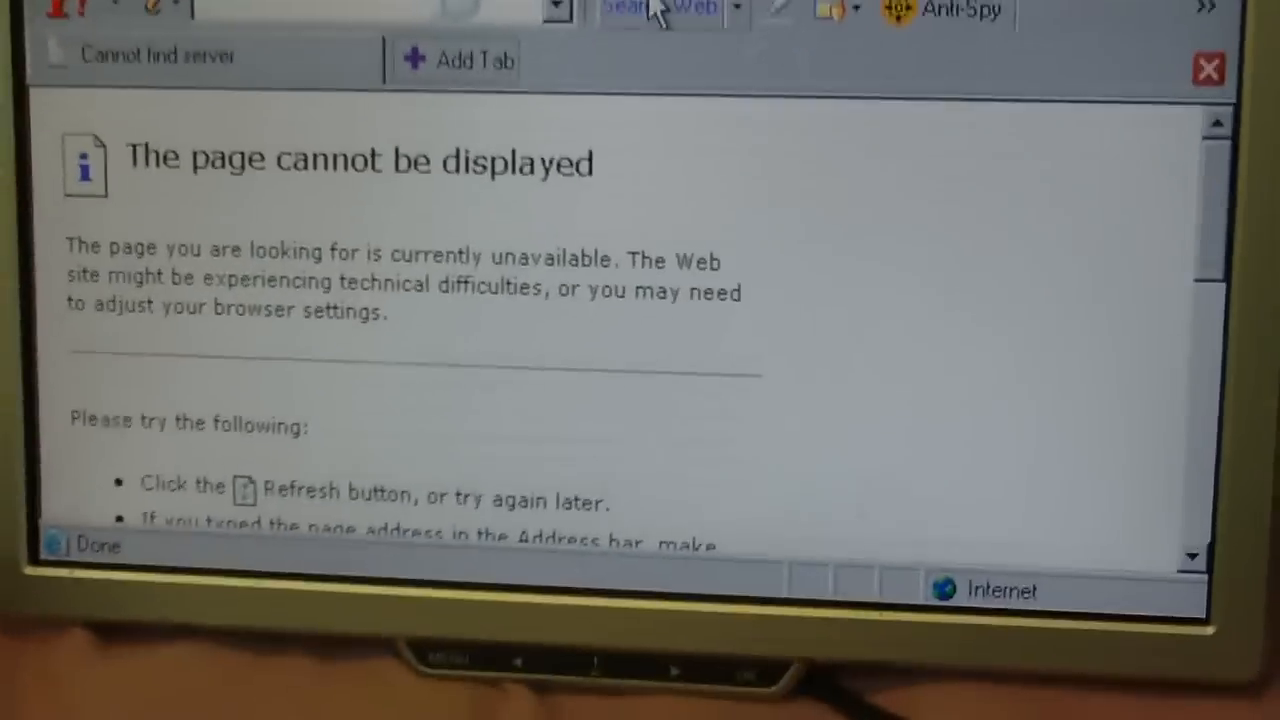